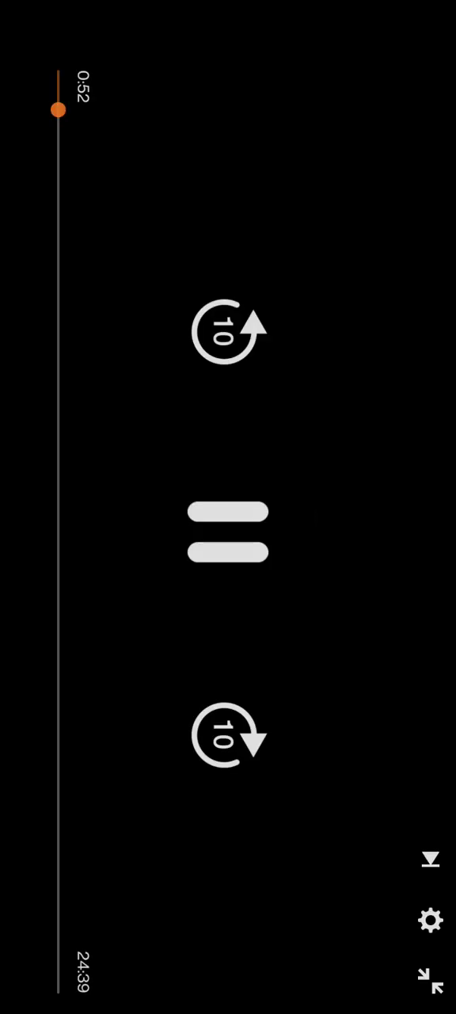
Step: Tap the video to show the playback overlay, revealing progress at 17:37 of 24:39
click(228, 552)
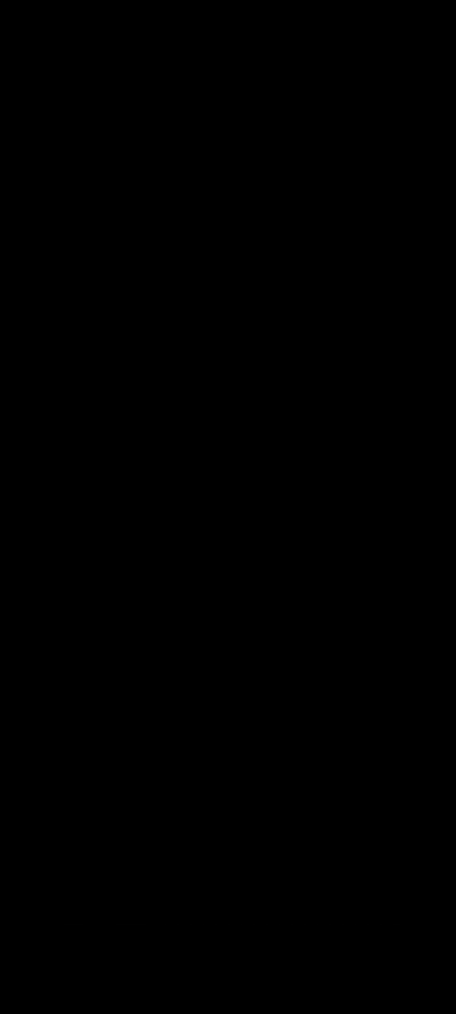
click(228, 507)
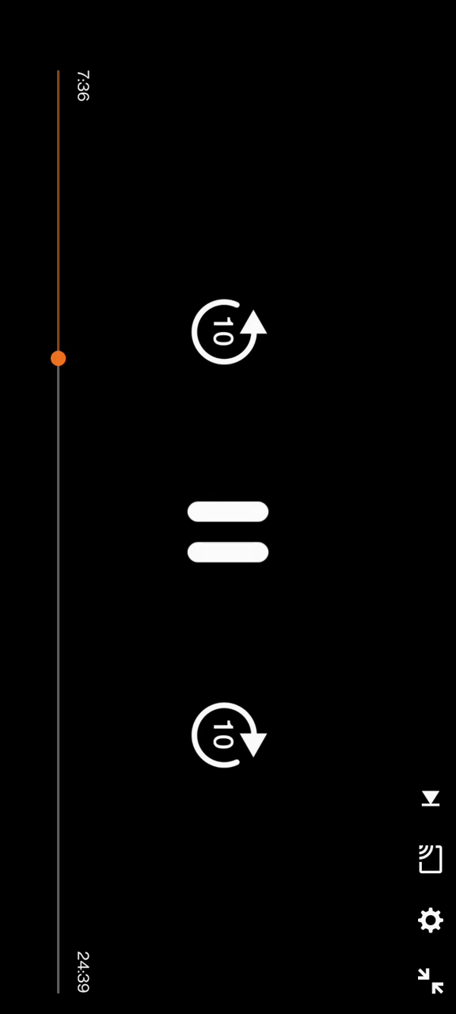
click(228, 531)
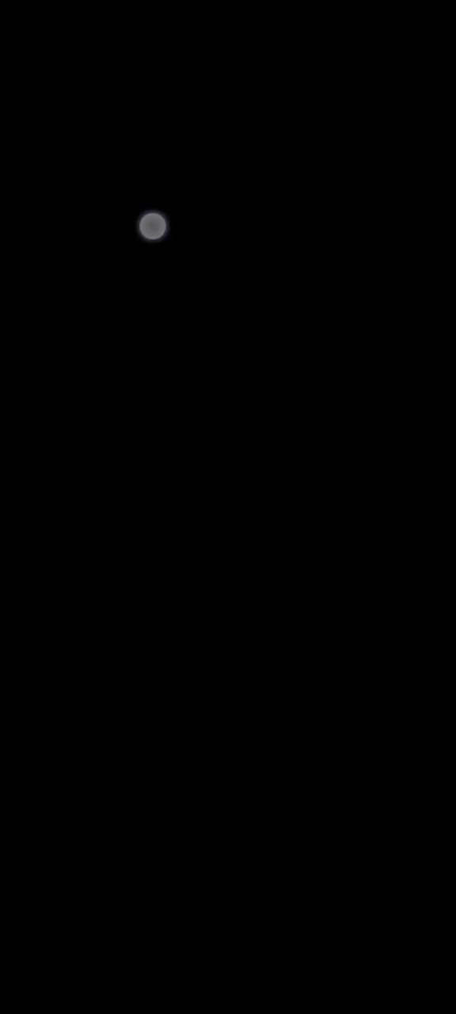
click(152, 226)
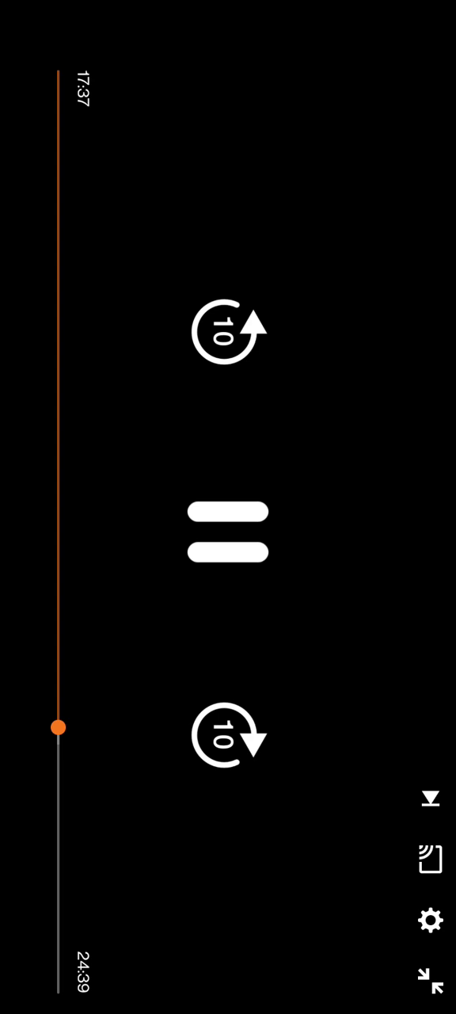